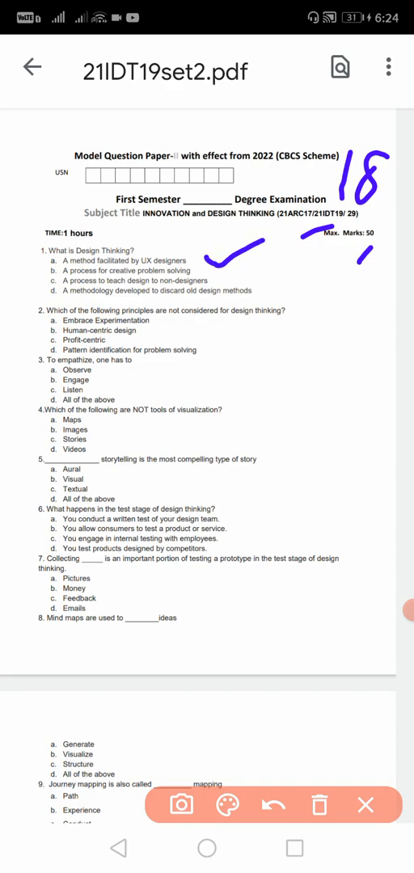
# - Underline 'Profit-centric' and handwrite answers b, b, d, c, b, c, c, d beside questions 1–8
pyautogui.moveTo(141, 337); pyautogui.dragTo(190, 337)
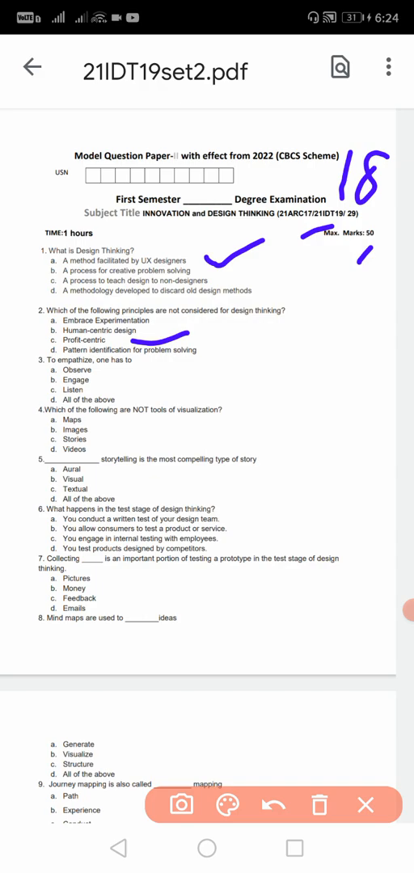
pyautogui.moveTo(138, 395); pyautogui.dragTo(206, 387)
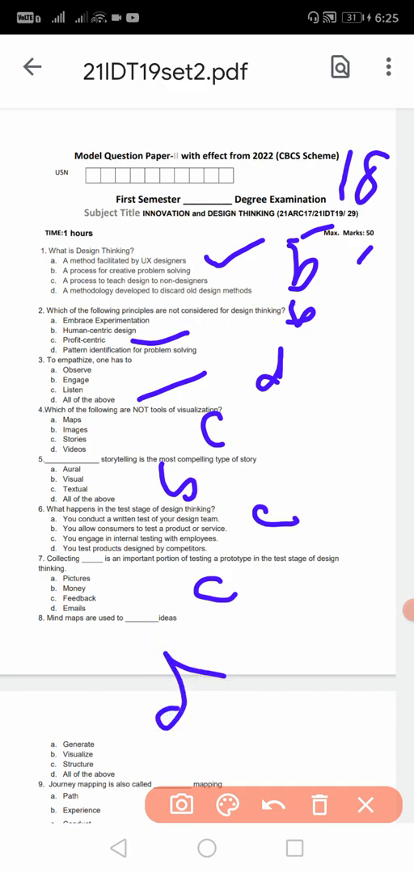
# - Scroll to question 9, switch the pen to purple, and write answers b, d onward
pyautogui.scroll(-3)
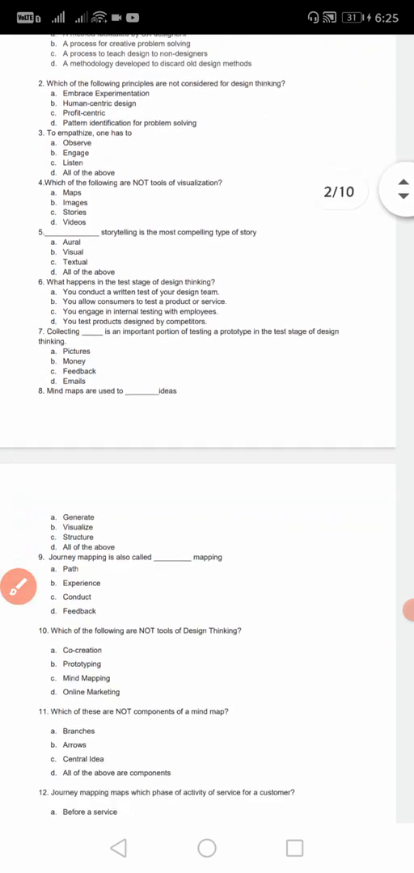
pyautogui.scroll(-3)
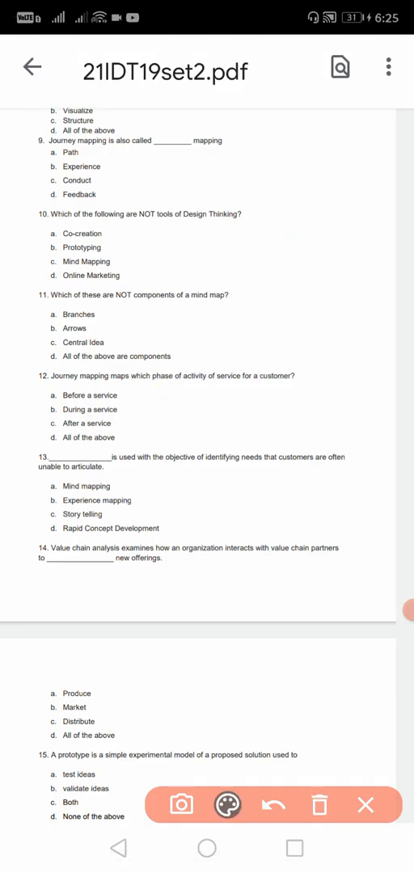
pyautogui.click(220, 805)
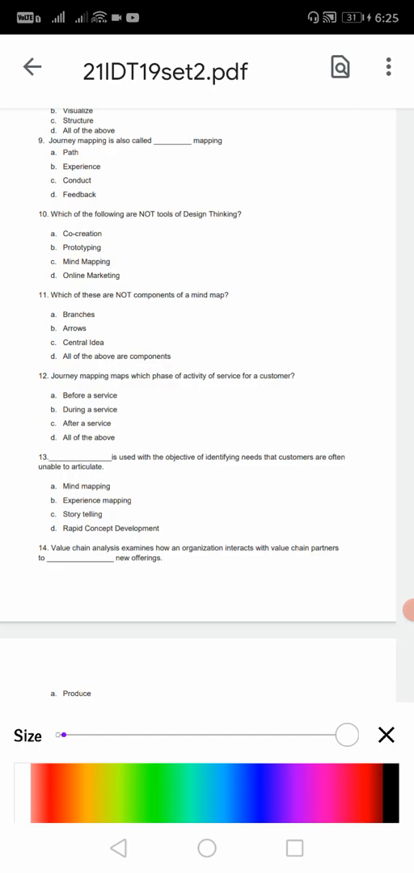
pyautogui.moveTo(238, 165); pyautogui.dragTo(223, 194)
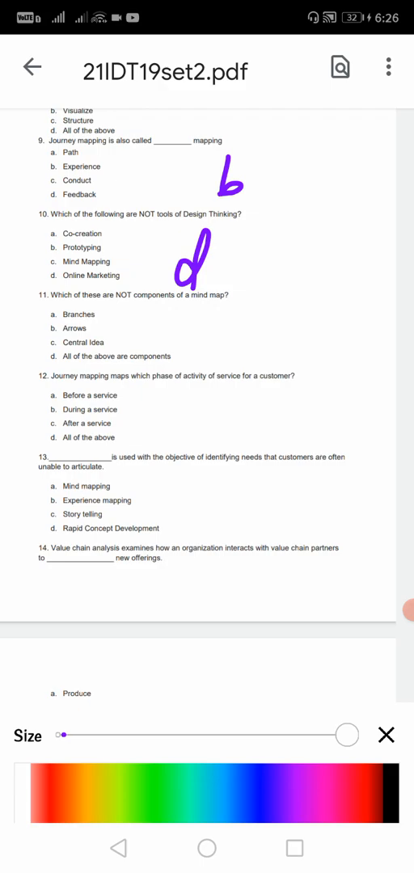
pyautogui.moveTo(230, 339); pyautogui.dragTo(263, 323)
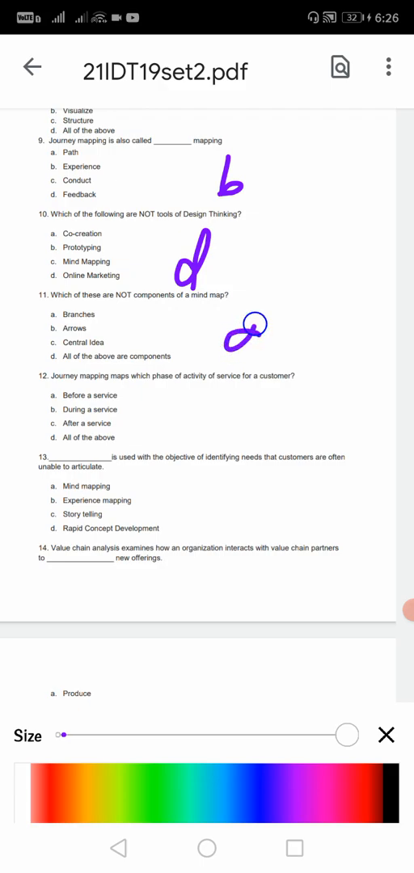
pyautogui.moveTo(235, 339); pyautogui.dragTo(259, 316)
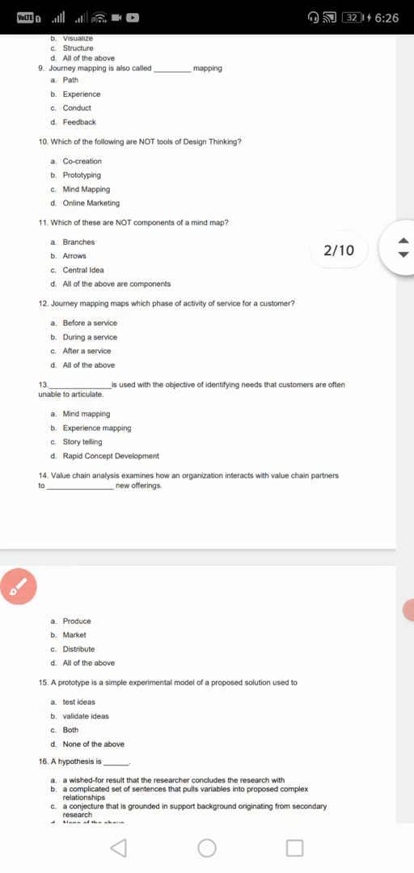
# - Scroll down and mark questions 15–17 with purple d, c and a tick
pyautogui.scroll(-3)
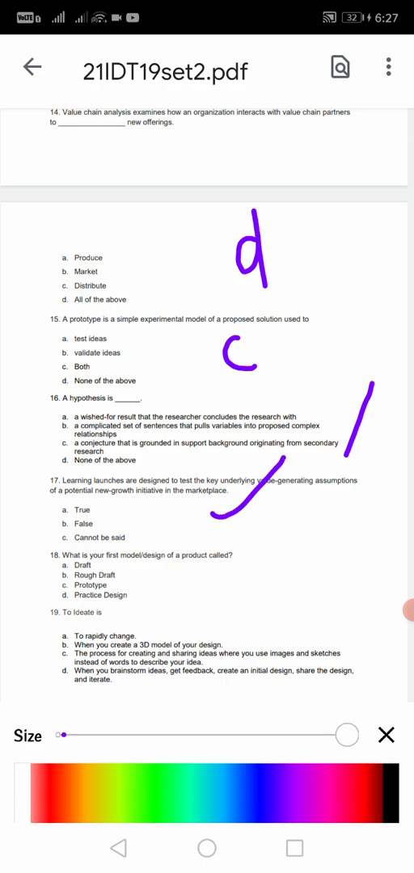
pyautogui.moveTo(311, 481); pyautogui.dragTo(332, 506)
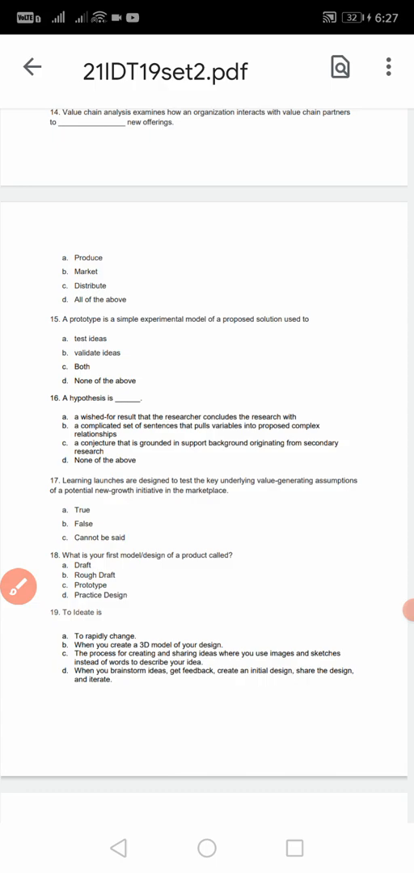
# - Scroll to page 4 and mark questions 20–24 with purple c, d, b, c and a tick
pyautogui.scroll(-3)
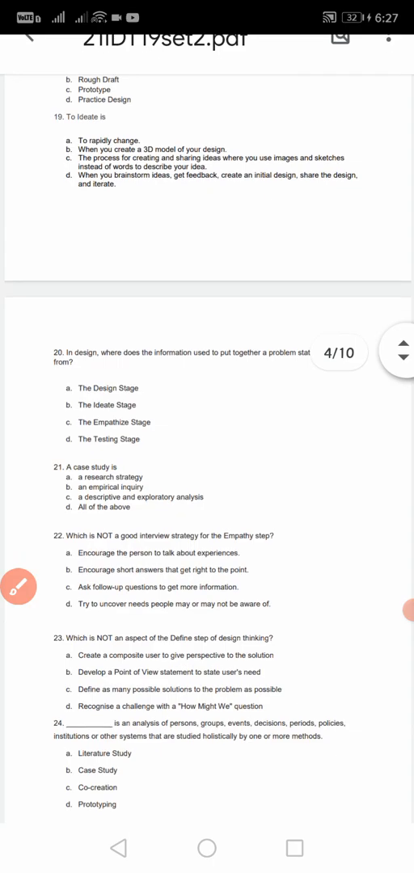
pyautogui.scroll(-3)
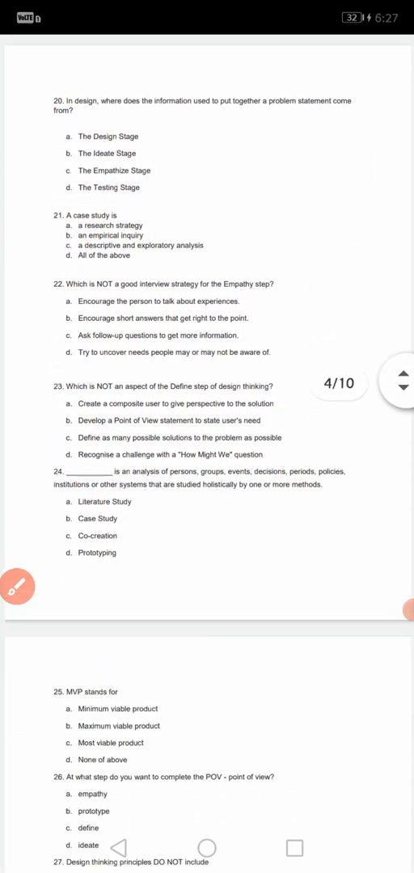
pyautogui.scroll(-3)
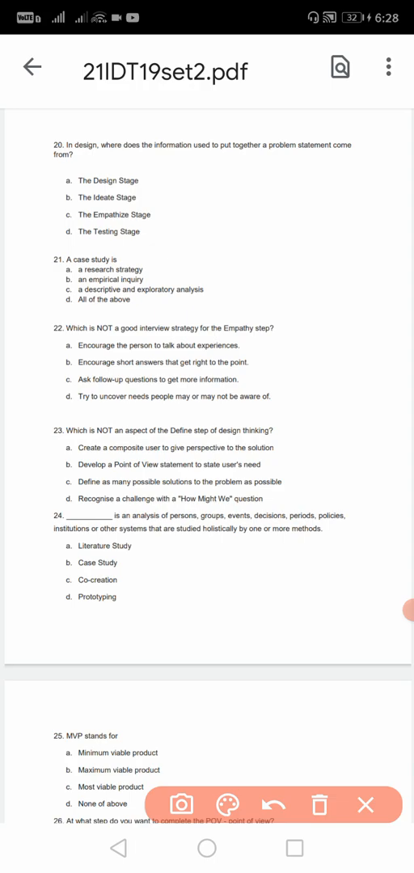
pyautogui.click(227, 805)
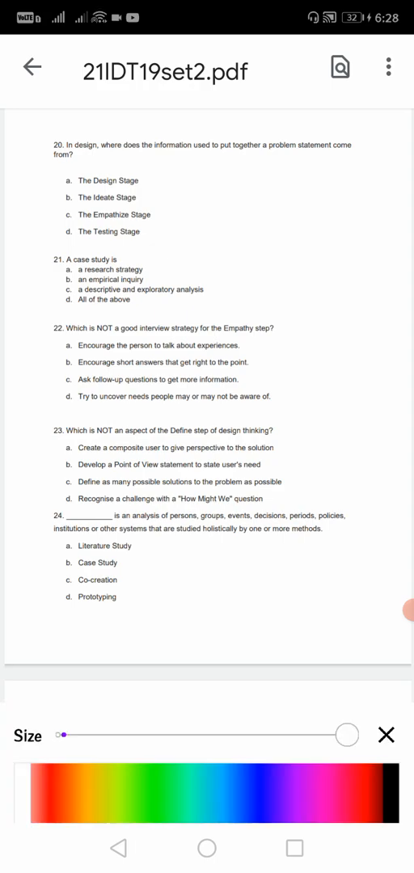
pyautogui.moveTo(184, 232); pyautogui.dragTo(256, 195)
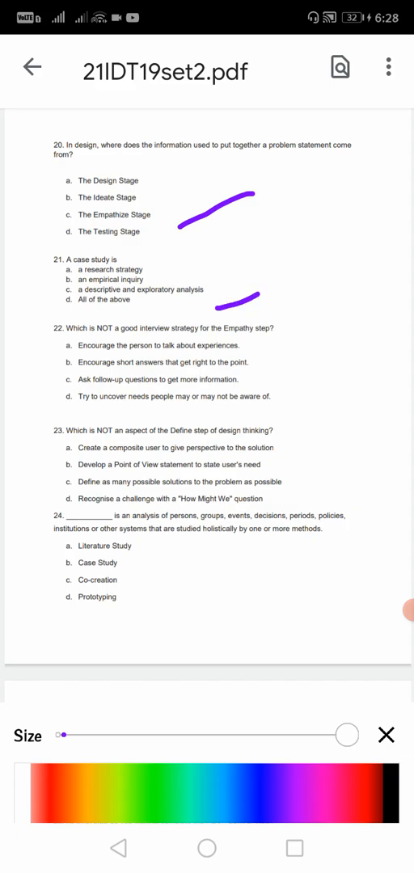
pyautogui.moveTo(291, 259); pyautogui.dragTo(308, 291)
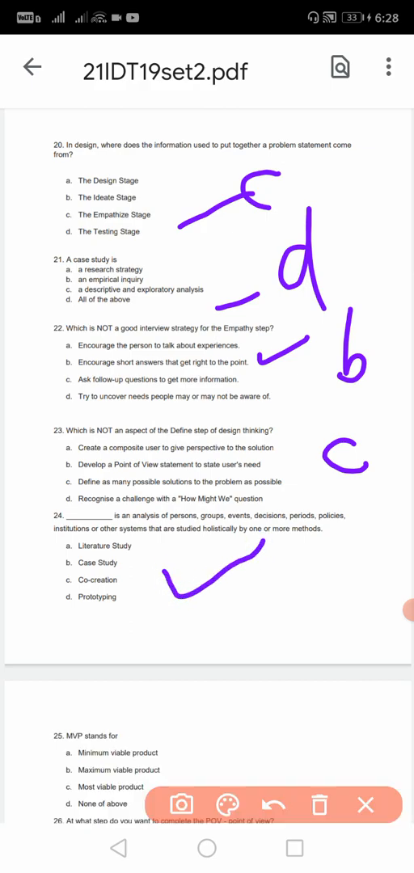
# - Scroll to page 5 and mark questions 25–29 with purple a, a, d, a and a tick
pyautogui.scroll(-3)
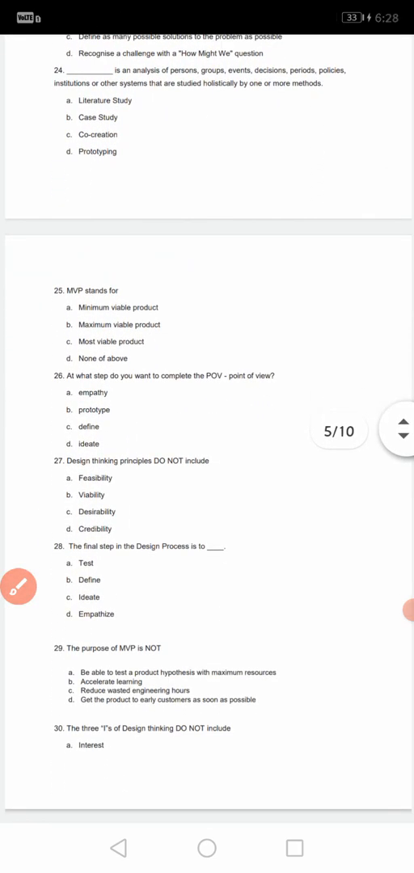
pyautogui.scroll(-3)
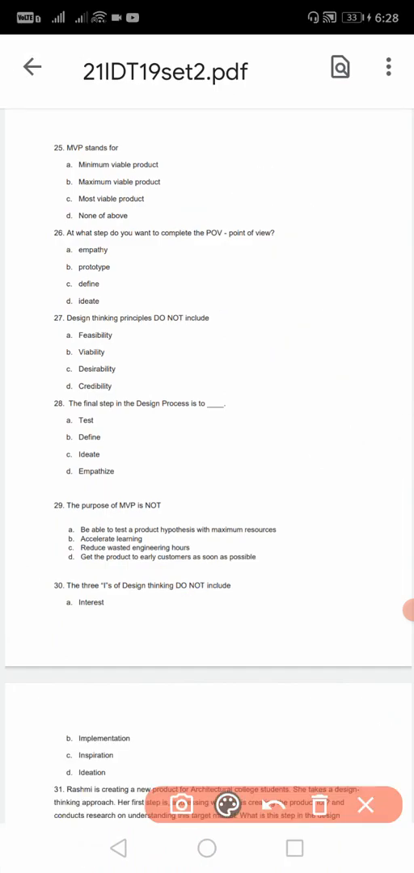
pyautogui.click(228, 805)
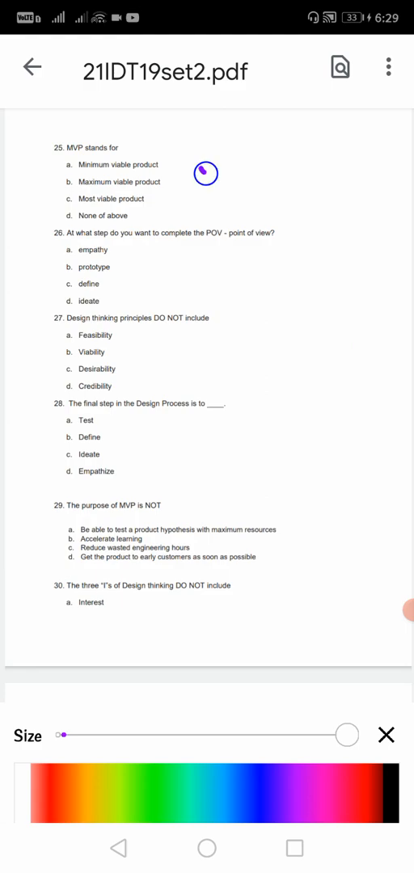
pyautogui.moveTo(207, 169); pyautogui.dragTo(331, 170)
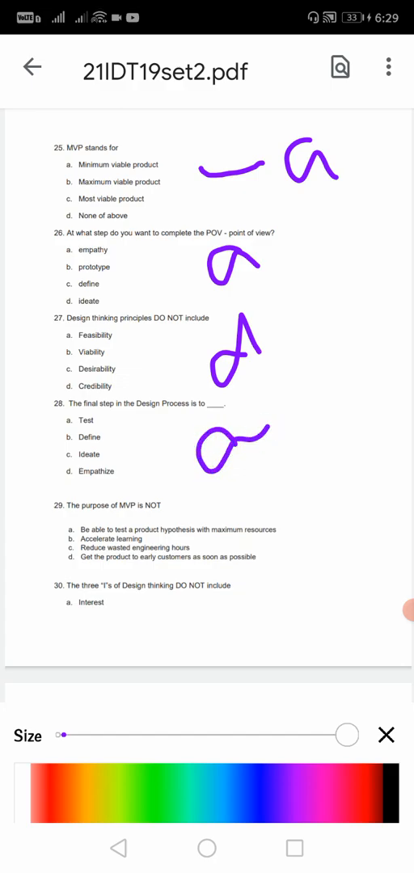
pyautogui.moveTo(283, 554); pyautogui.dragTo(311, 534)
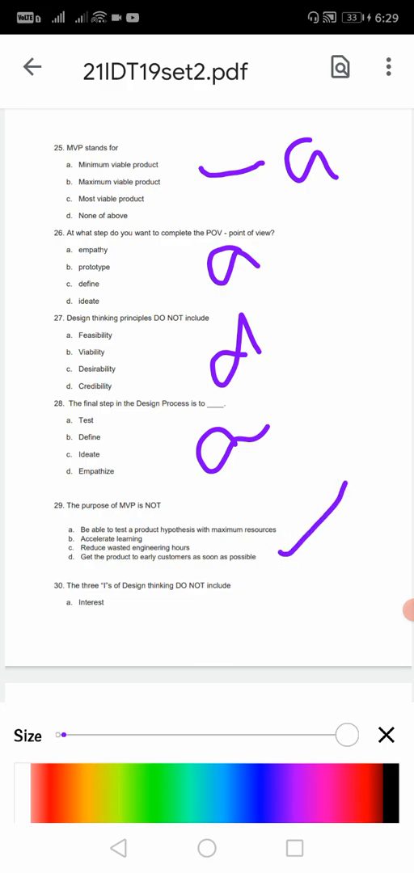
# - Scroll down to page 6, showing questions 30–35 without annotations
pyautogui.scroll(-3)
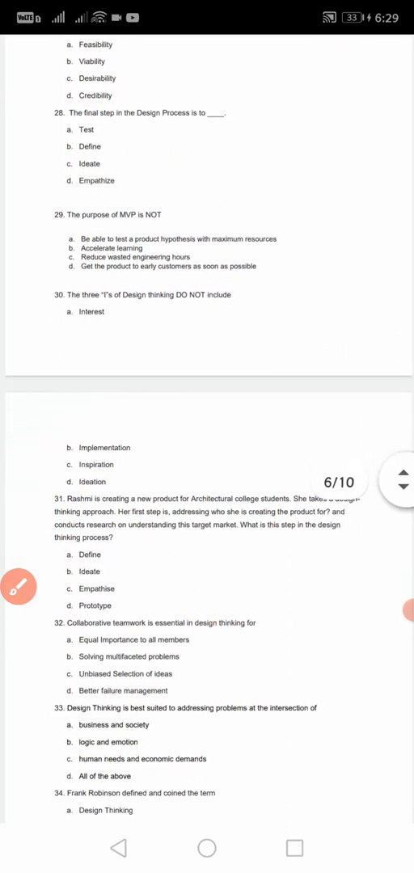
pyautogui.scroll(-3)
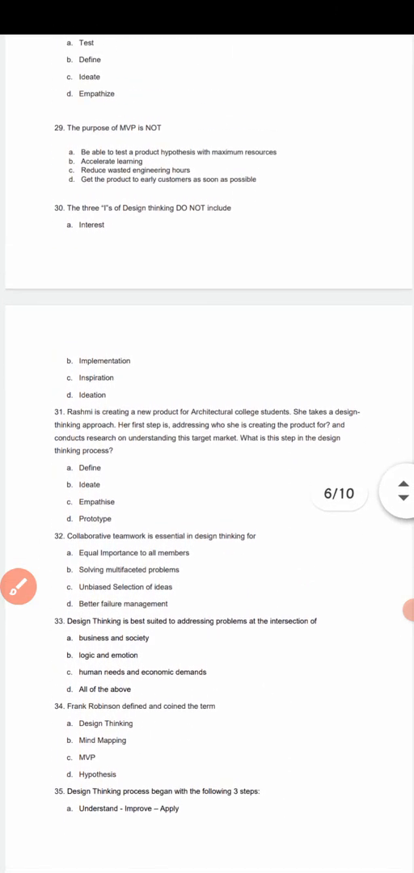
pyautogui.scroll(-3)
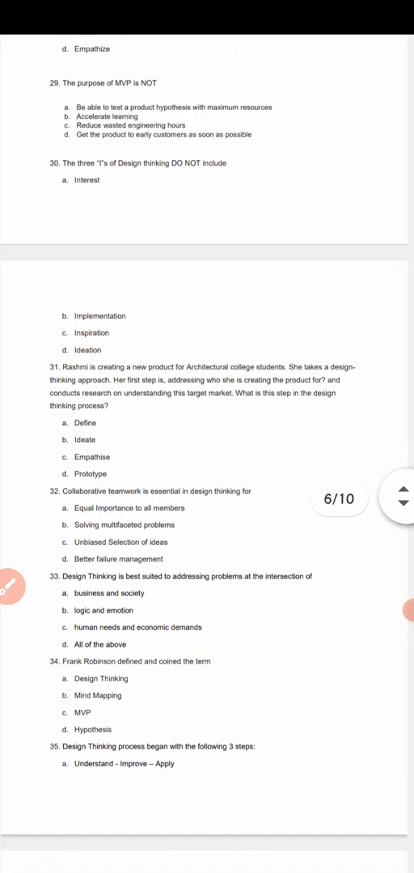
pyautogui.scroll(-3)
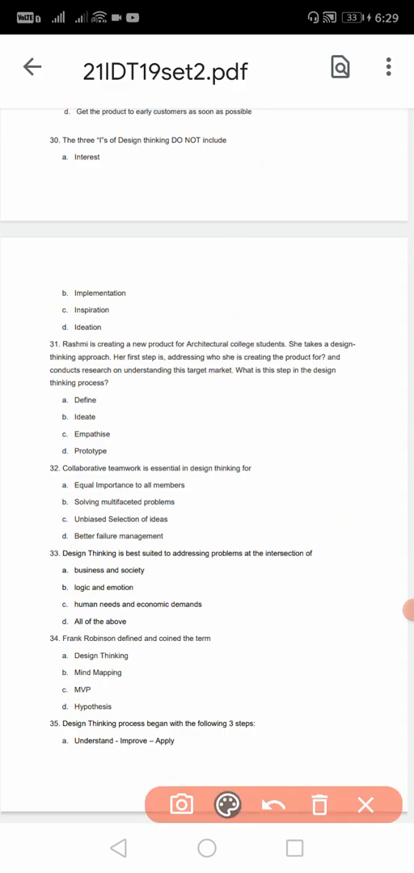
# - Draw circles, ticks and the letter d as answers on questions 30–32
pyautogui.click(228, 804)
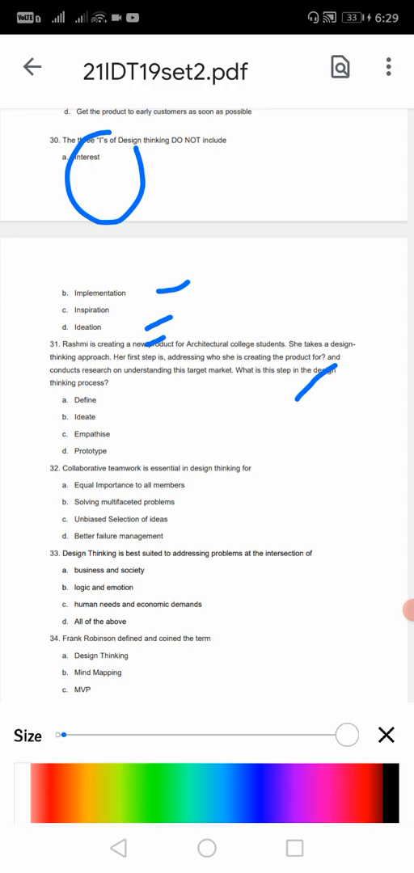
pyautogui.moveTo(117, 437); pyautogui.dragTo(190, 408)
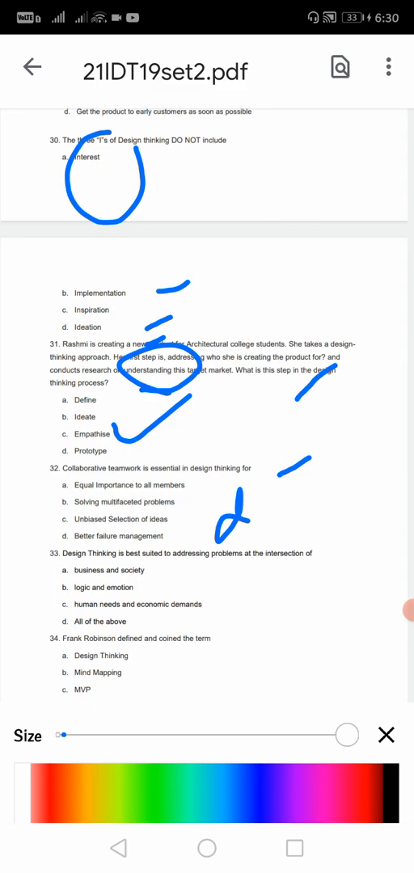
pyautogui.moveTo(169, 582); pyautogui.dragTo(235, 570)
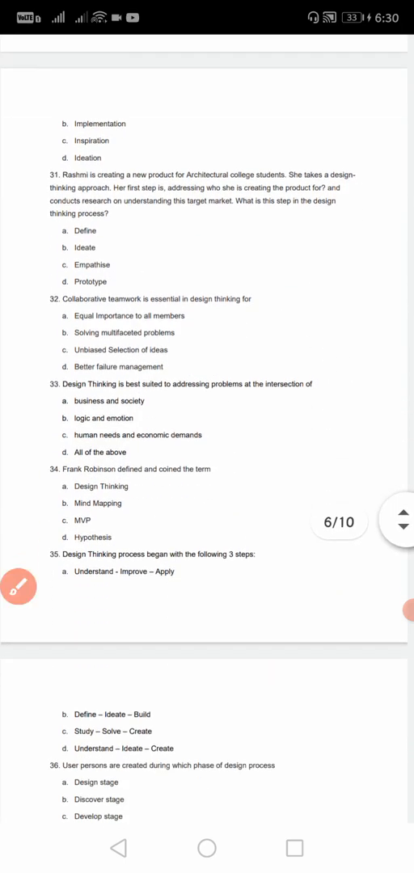
# - Handwrite answers a, d, b, b, c beside questions 35–39, then scroll to page 7
pyautogui.scroll(-3)
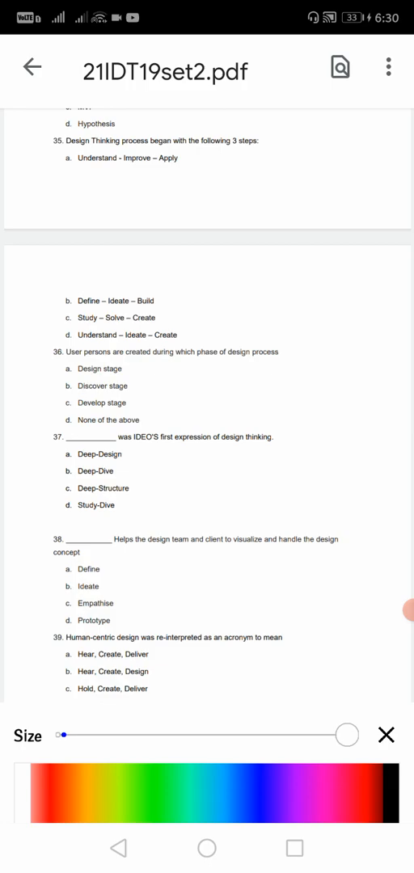
pyautogui.moveTo(173, 198); pyautogui.dragTo(230, 174)
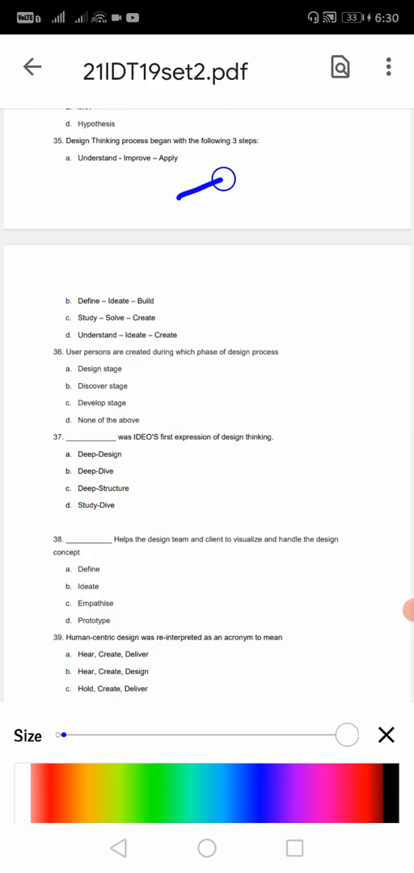
pyautogui.moveTo(175, 205); pyautogui.dragTo(254, 174)
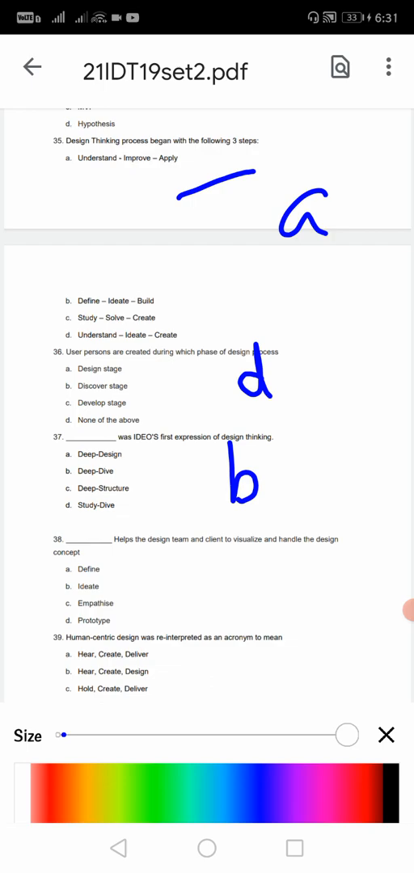
pyautogui.moveTo(239, 554); pyautogui.dragTo(262, 590)
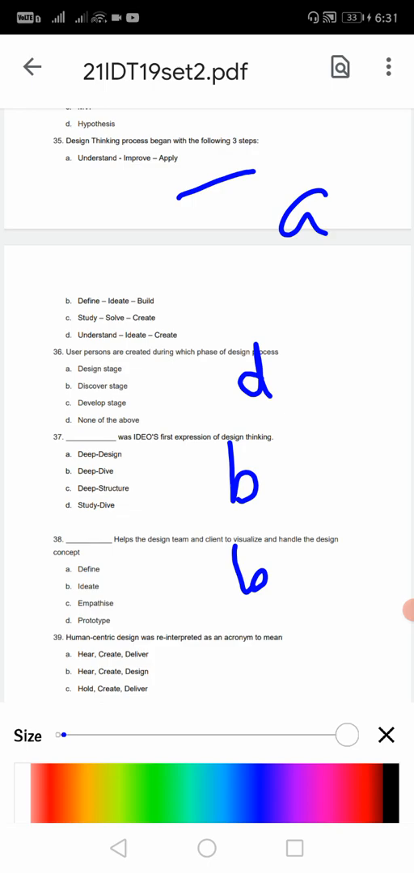
pyautogui.moveTo(234, 679); pyautogui.dragTo(291, 647)
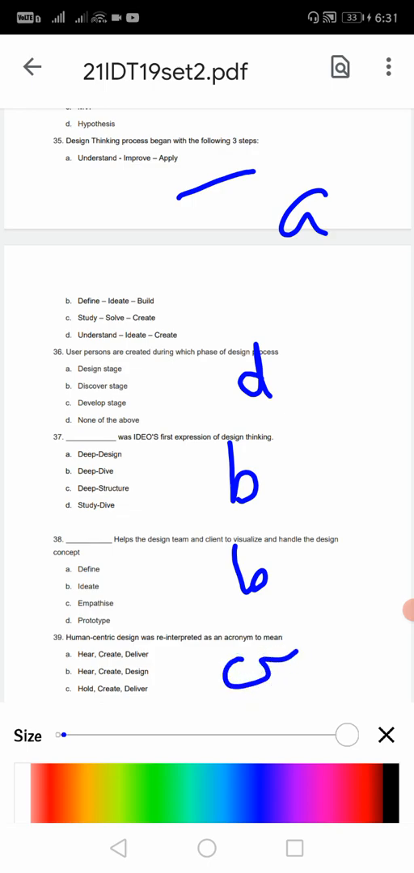
pyautogui.scroll(-3)
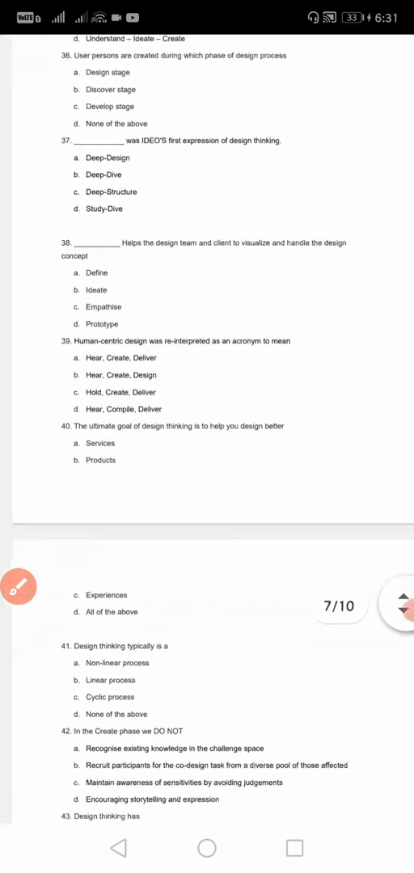
# - Draw a dash after question 40, tick 41, and write answer letters for 41–44
pyautogui.scroll(-3)
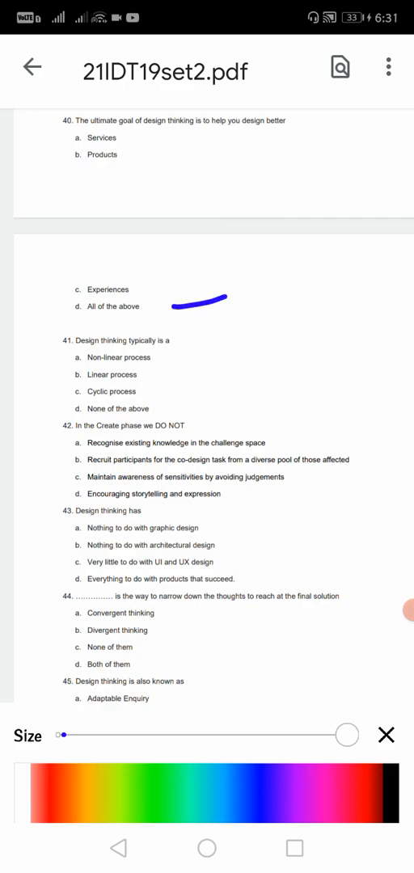
pyautogui.moveTo(186, 364); pyautogui.dragTo(295, 351)
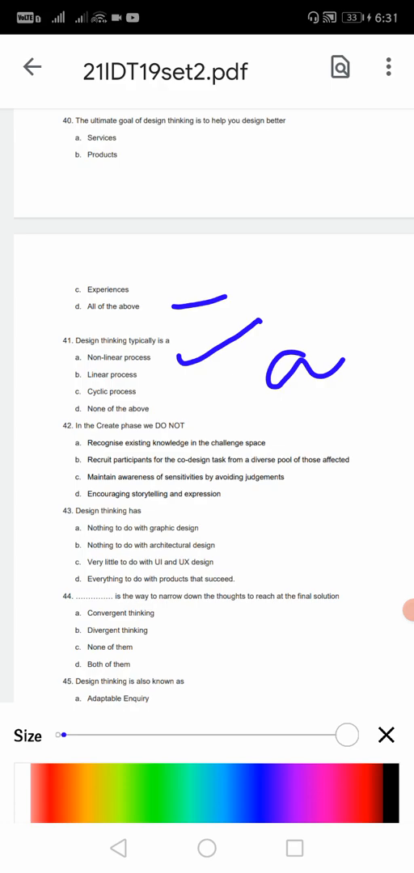
pyautogui.moveTo(291, 440); pyautogui.dragTo(340, 449)
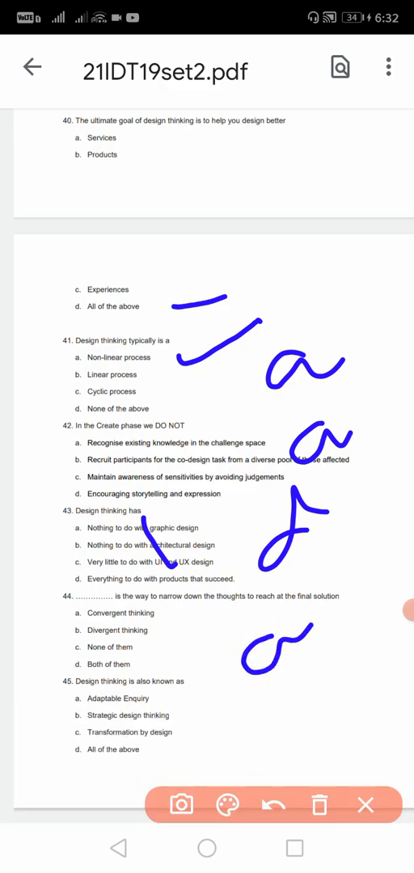
pyautogui.scroll(-3)
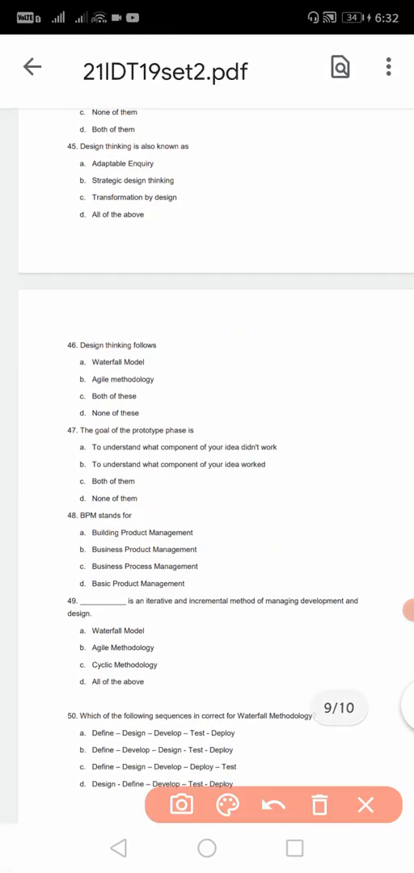
# - Draw a blue tick across the options of question 45
pyautogui.click(227, 805)
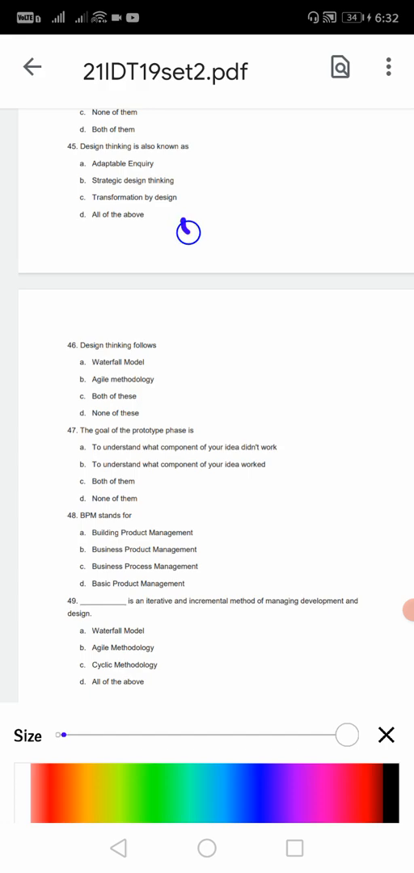
pyautogui.moveTo(186, 251); pyautogui.dragTo(259, 198)
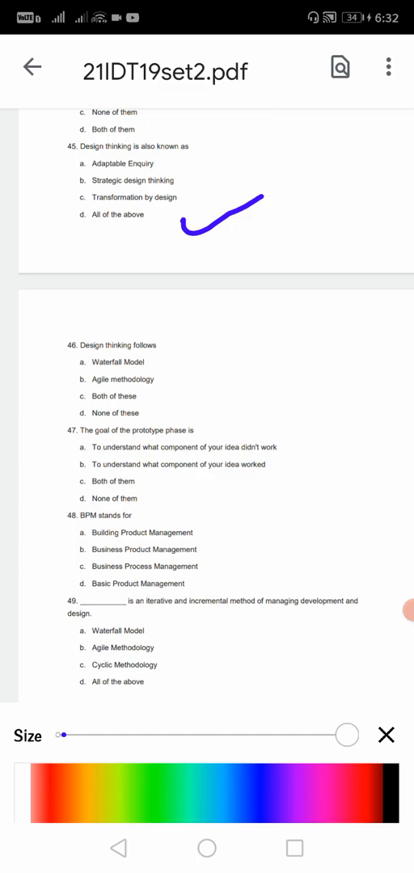
pyautogui.moveTo(190, 397); pyautogui.dragTo(262, 358)
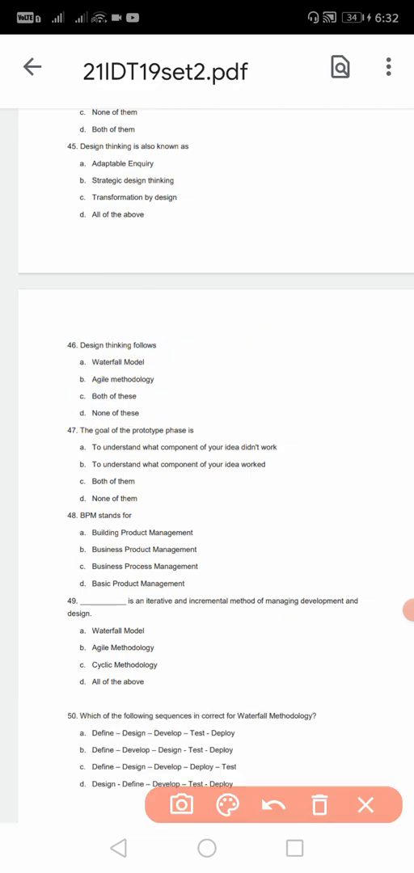
pyautogui.click(235, 806)
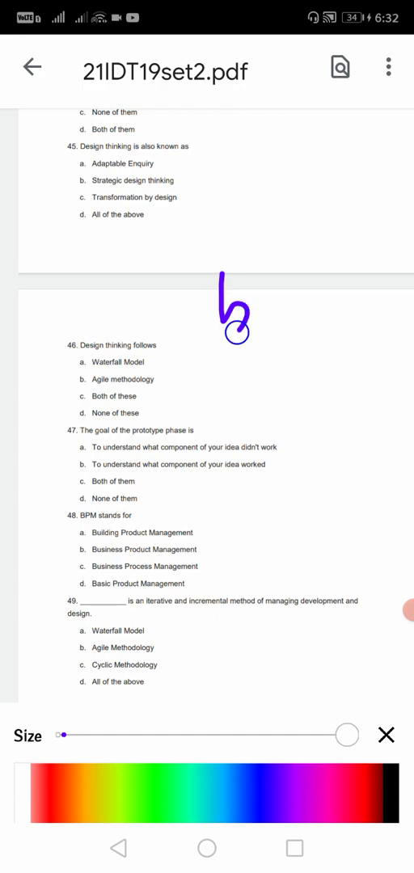
pyautogui.moveTo(307, 219); pyautogui.dragTo(283, 389)
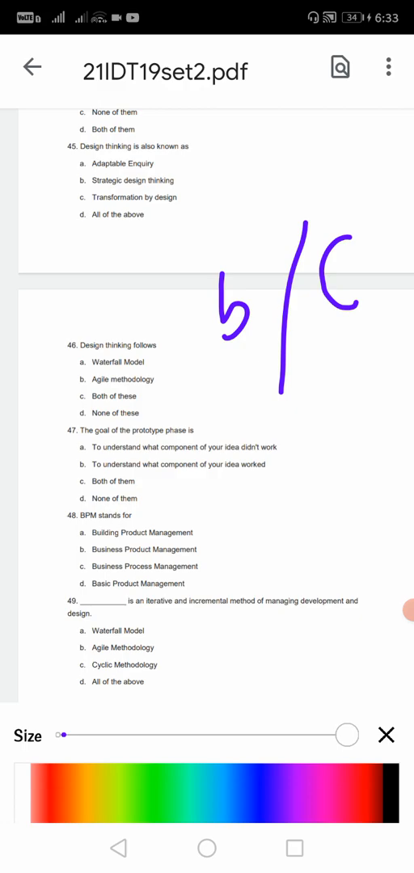
pyautogui.moveTo(166, 364); pyautogui.dragTo(178, 365)
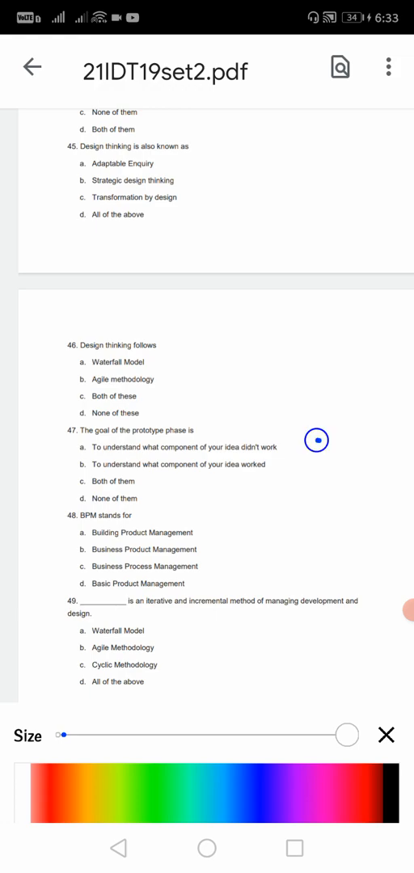
pyautogui.moveTo(315, 440); pyautogui.dragTo(292, 497)
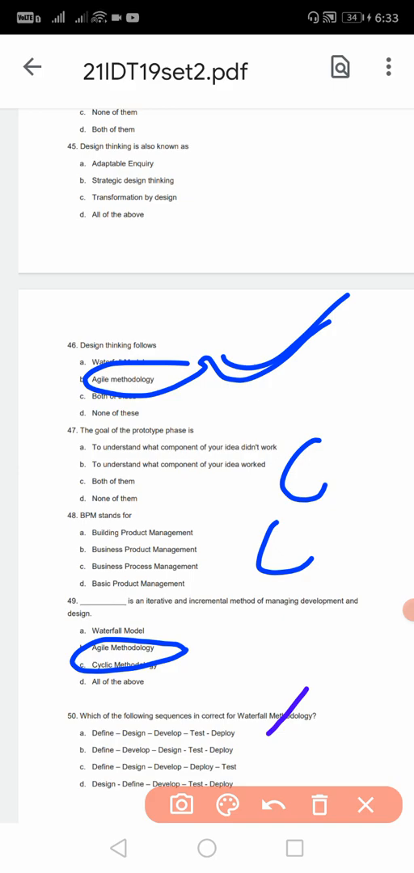
# - Write the handwritten answer letter beside question 50's options
pyautogui.moveTo(308, 687); pyautogui.dragTo(291, 704)
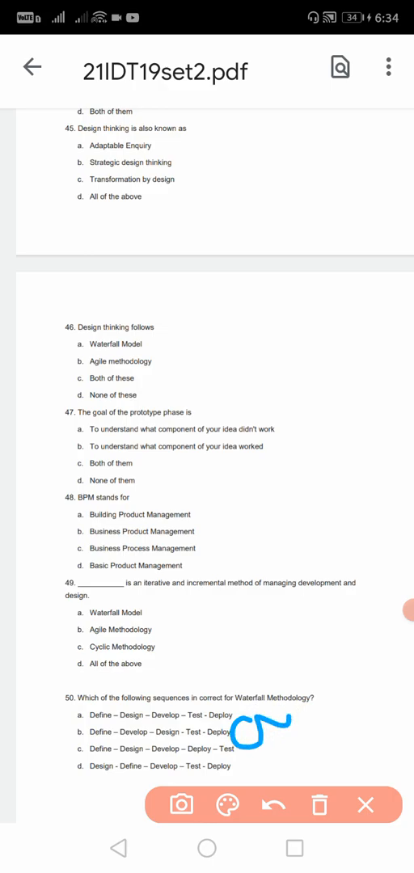
# - Handwrite answers c for question 48, b for 49, b for 47 and b for 46
pyautogui.moveTo(226, 615); pyautogui.dragTo(251, 655)
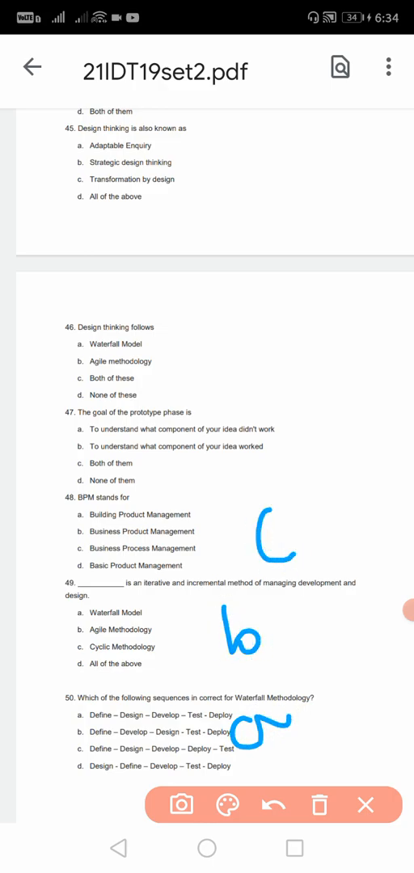
pyautogui.moveTo(299, 428); pyautogui.dragTo(323, 465)
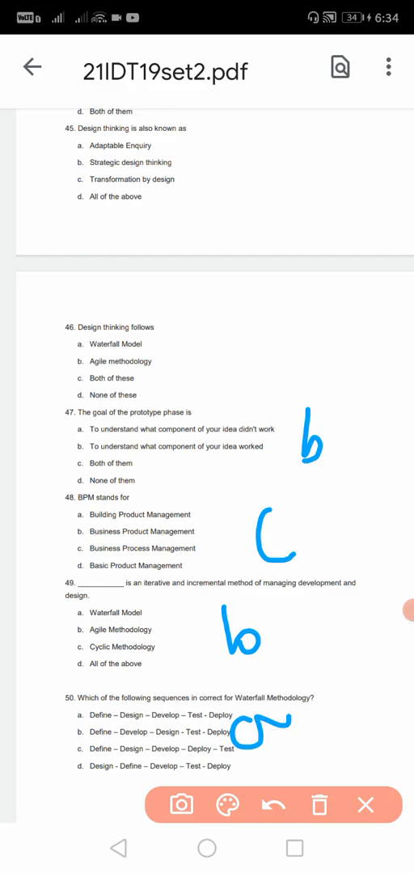
pyautogui.moveTo(295, 356); pyautogui.dragTo(323, 388)
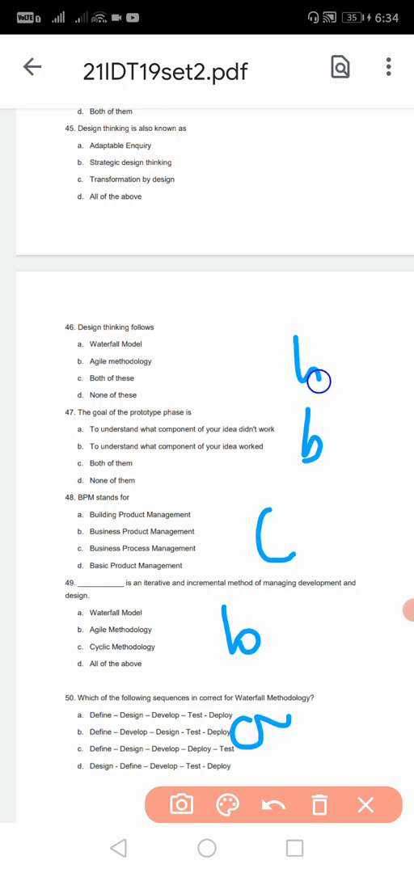